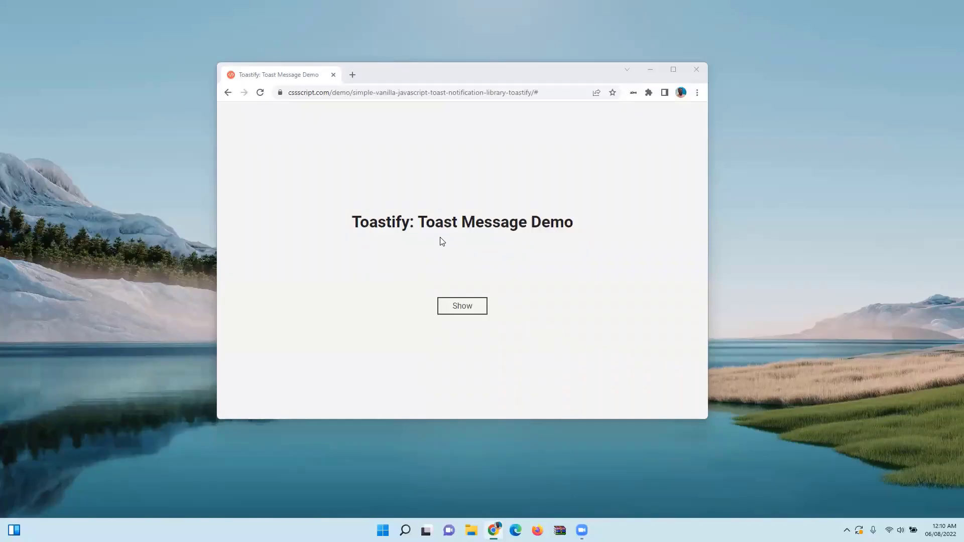
mouse_move(508, 265)
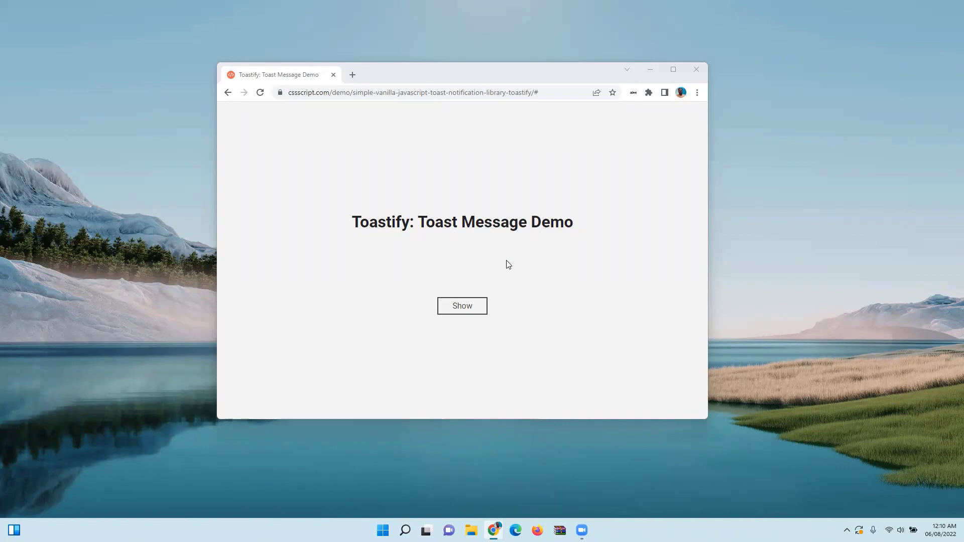
- Show a 'This is a toast' notification on the Toastify demo page
left_click(462, 305)
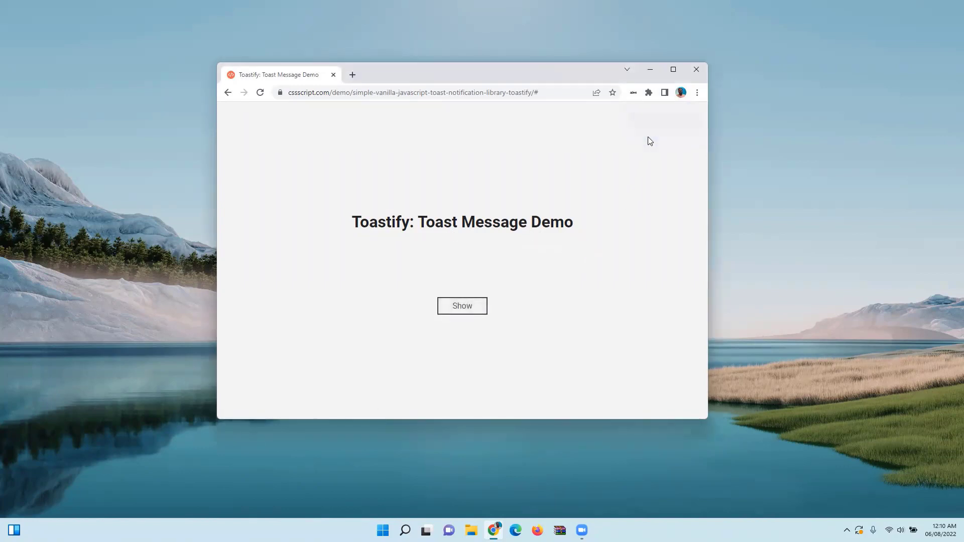
mouse_move(516, 305)
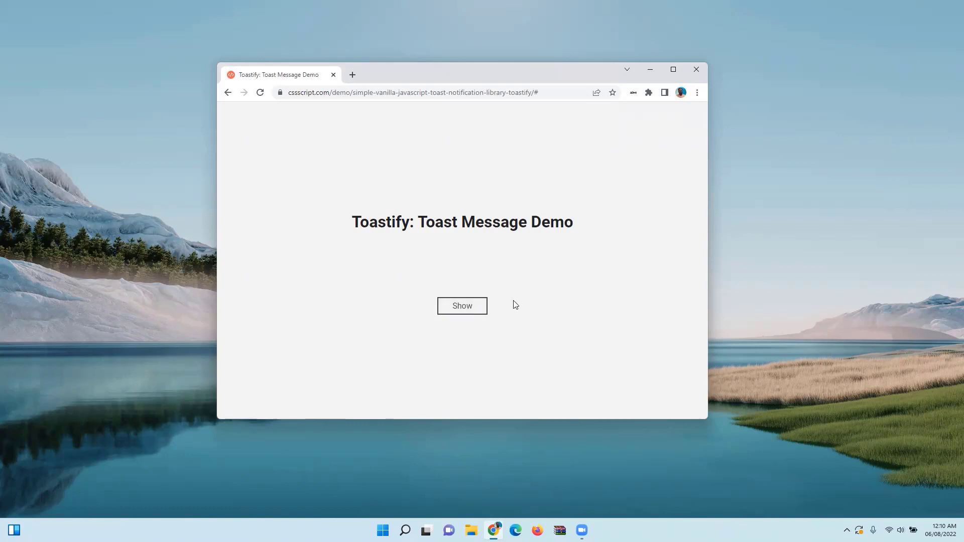
left_click(462, 305)
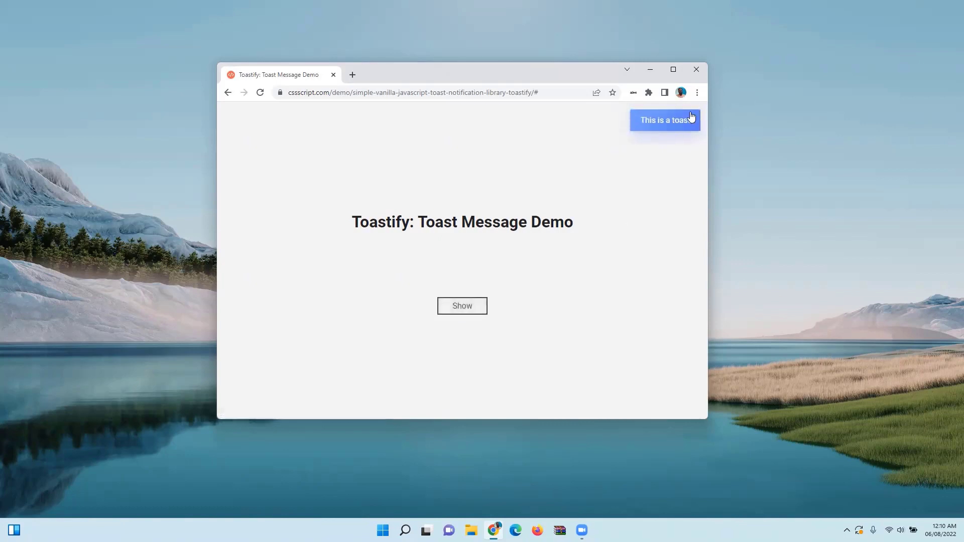
mouse_move(667, 122)
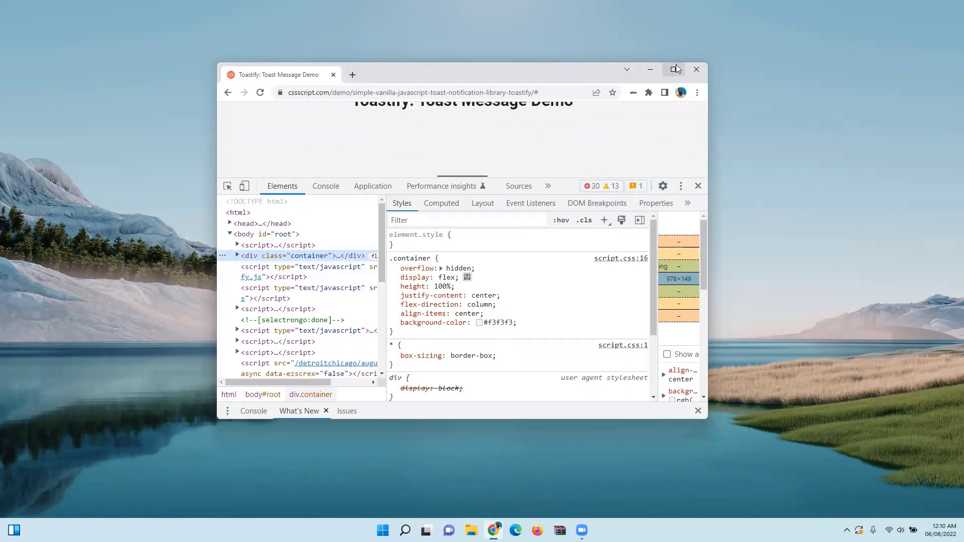
- Maximize the window, bring up DevTools Sources, and show a toast to pause script execution on
left_click(675, 69)
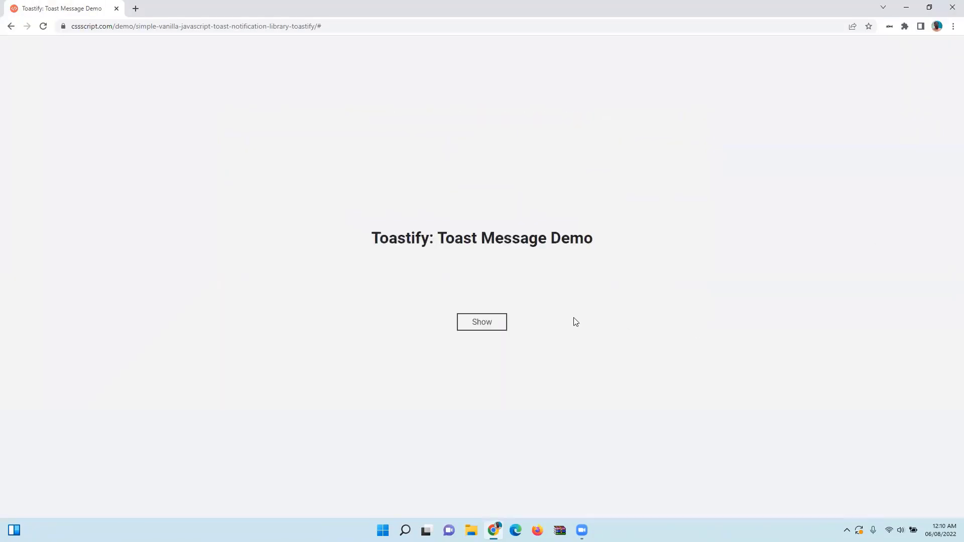
mouse_move(598, 310)
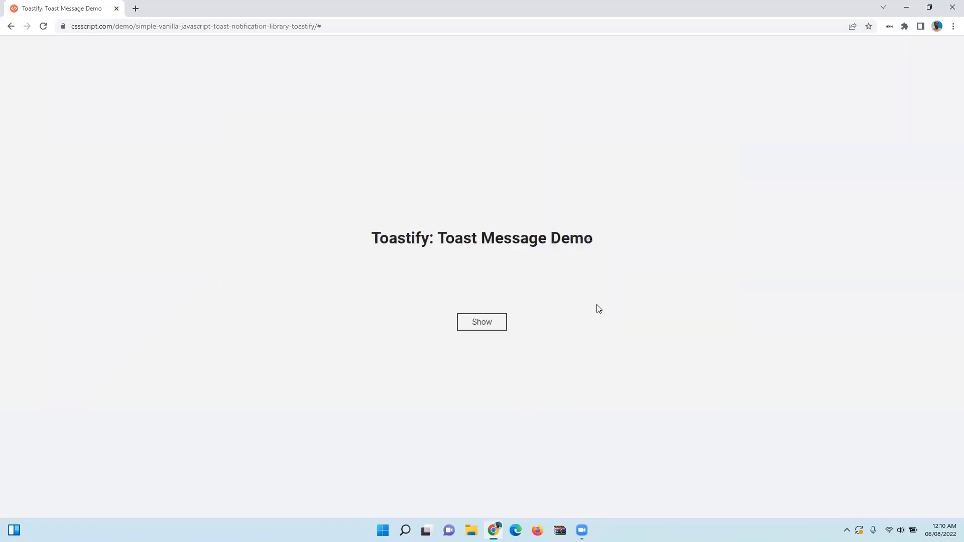
key("F12")
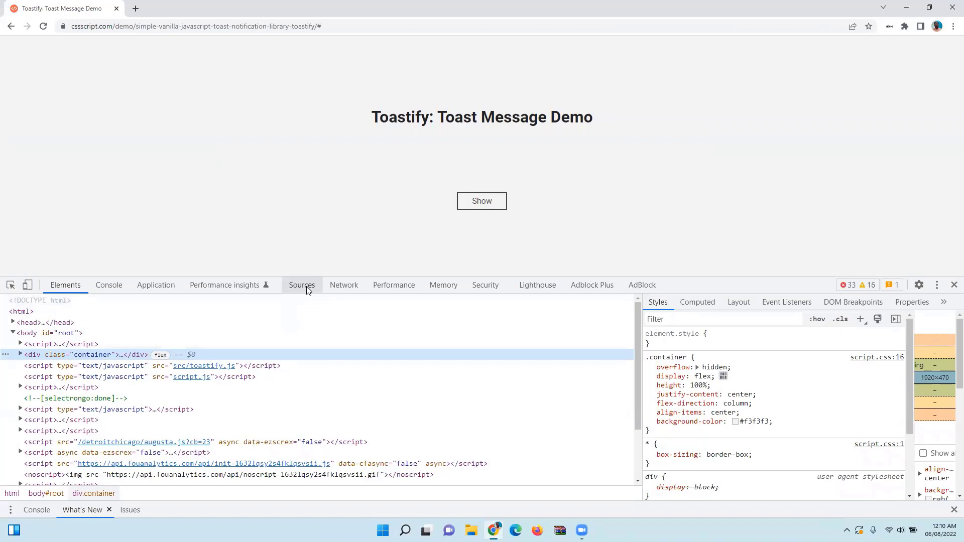
left_click(301, 285)
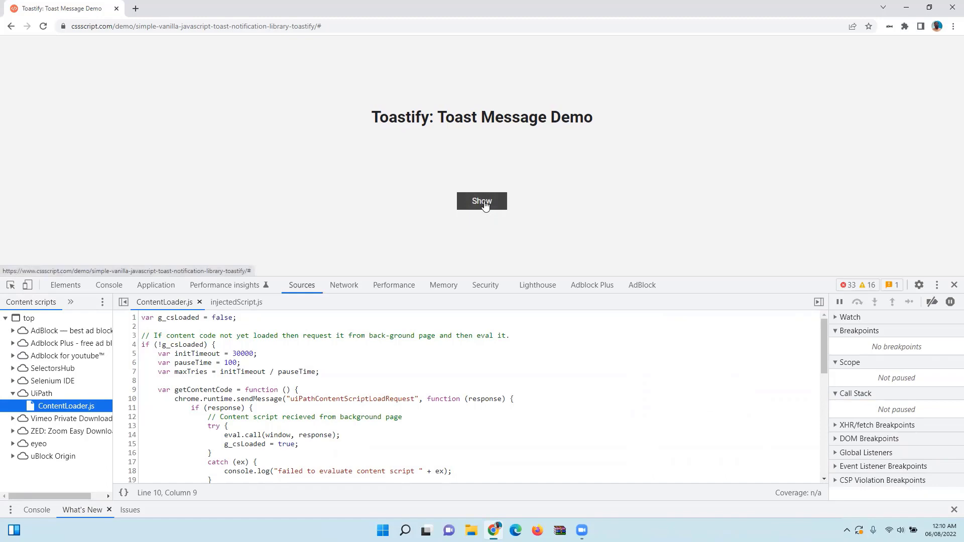
left_click(482, 201)
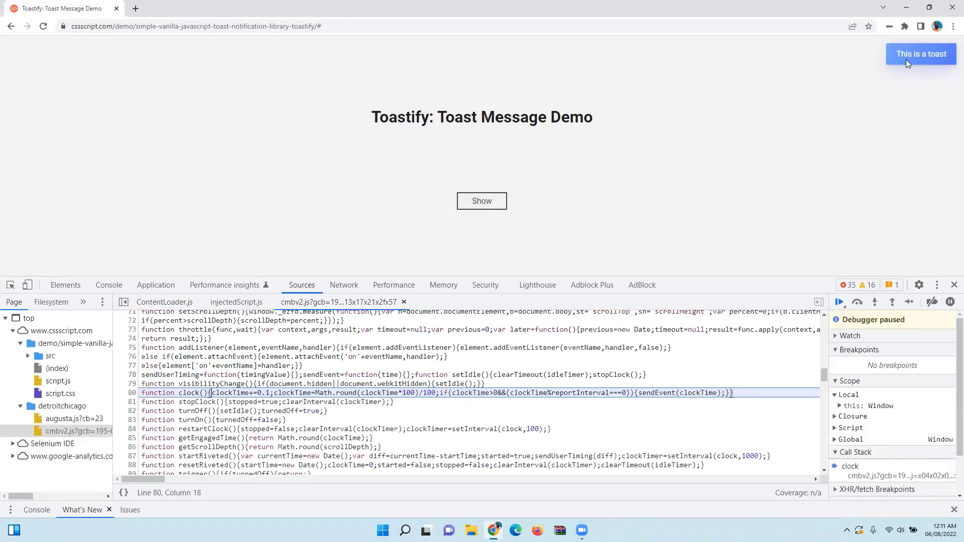
mouse_move(839, 302)
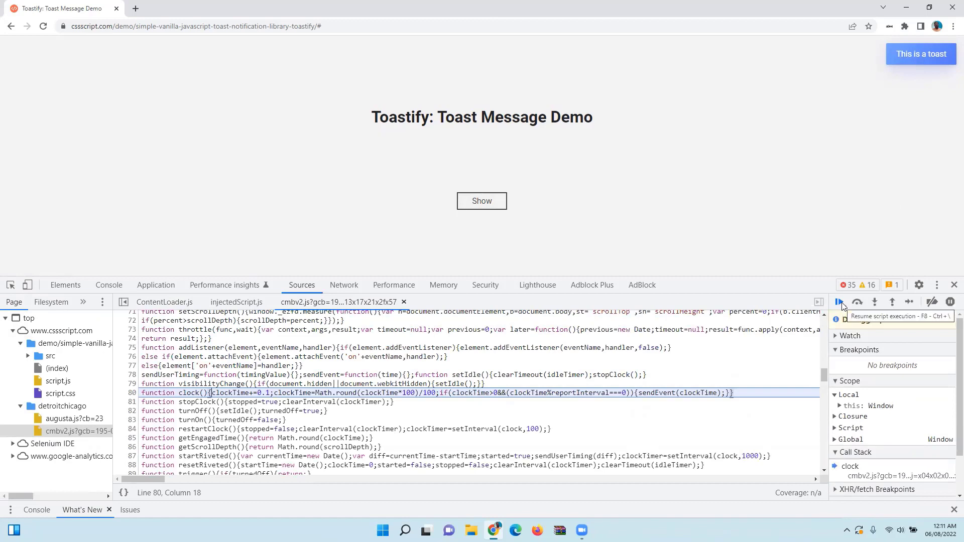
- Inspect the frozen toast so its 'toastify on' div and styles appear in Elements
left_click(839, 302)
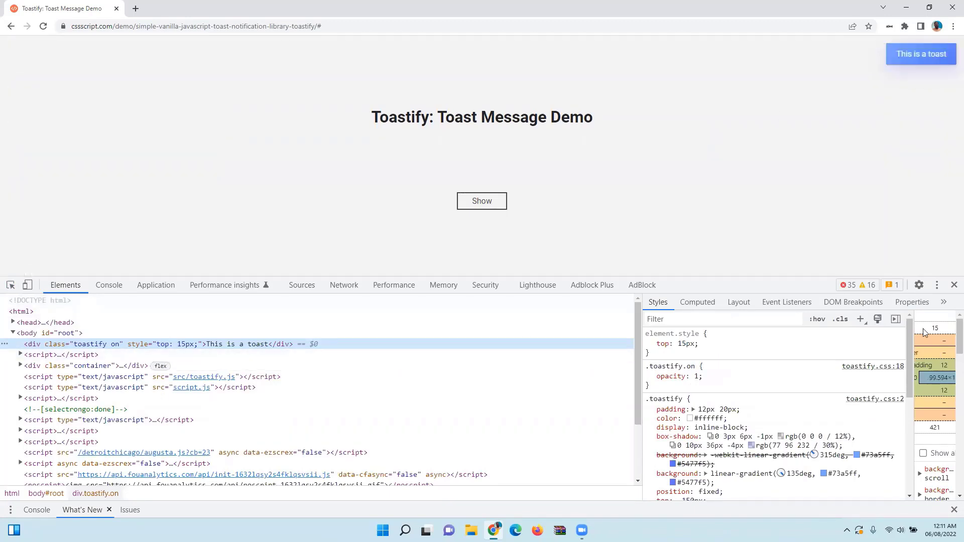
- Close and reopen DevTools on the Sources panel with the toast gone and scripts running
key("F12")
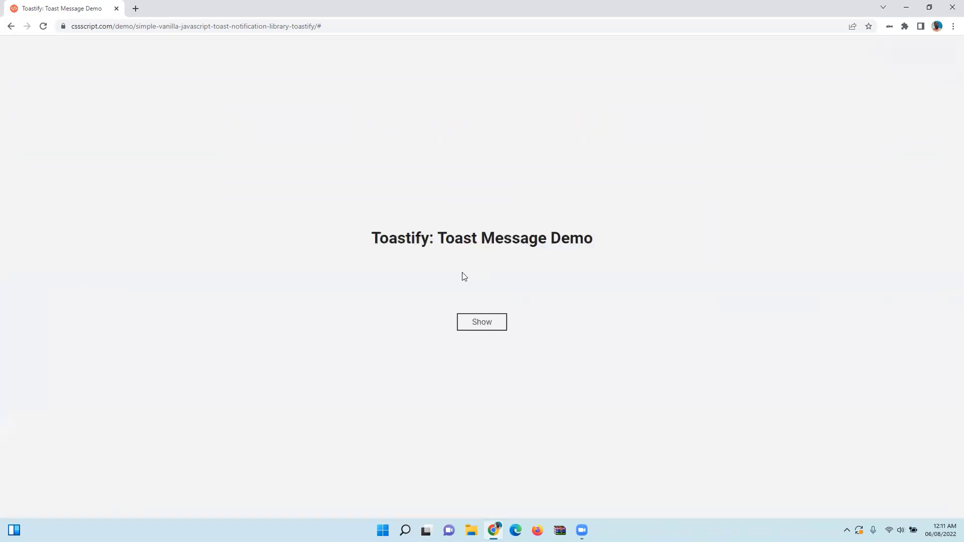
mouse_move(285, 269)
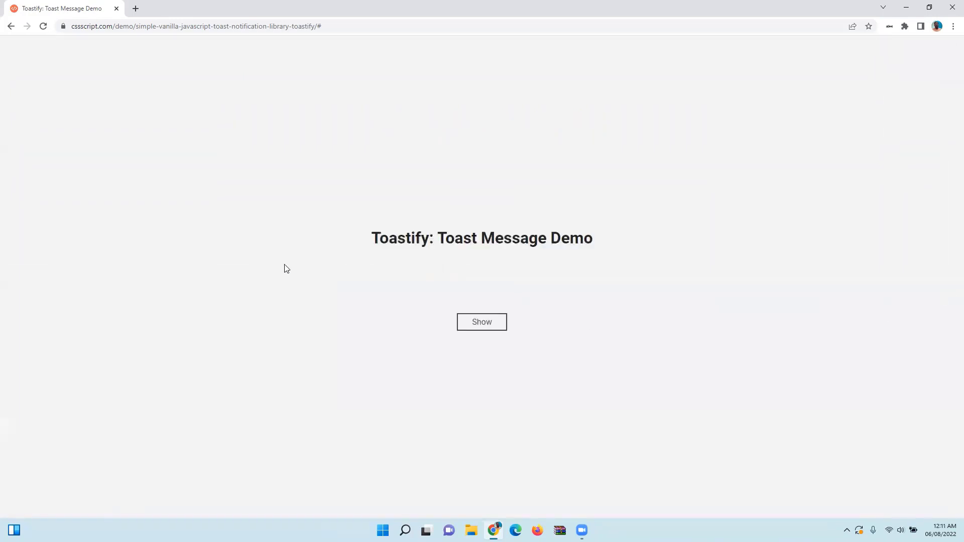
left_click(482, 322)
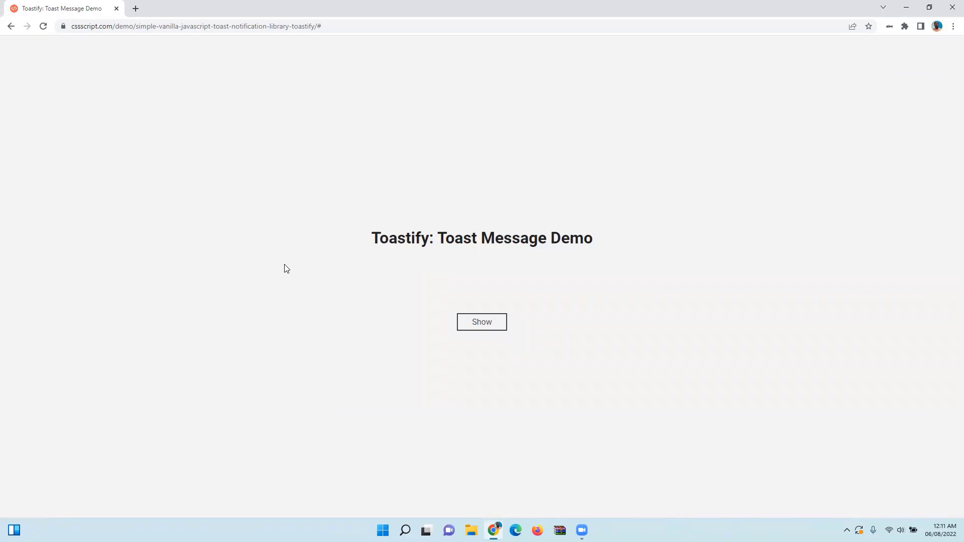
key("F12")
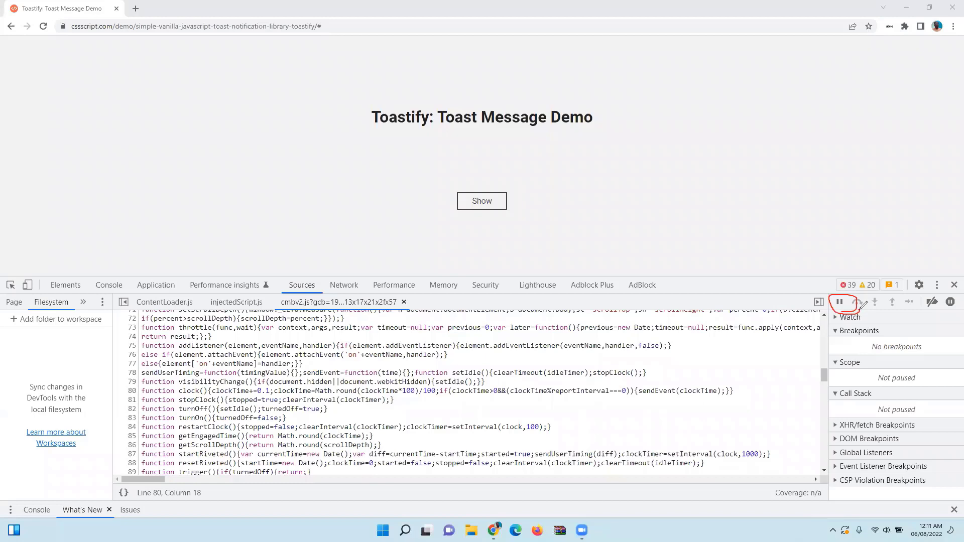
mouse_move(662, 82)
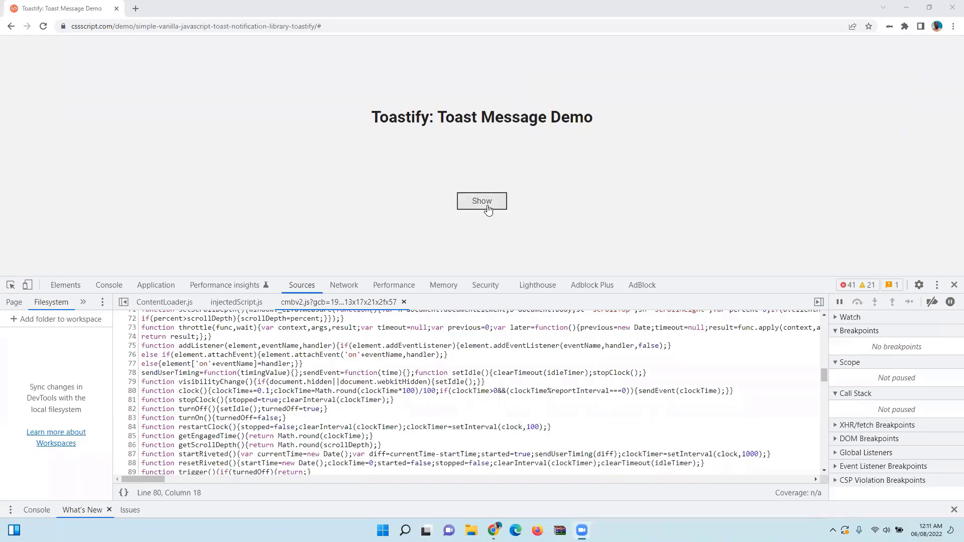
- Show a new 'This is a toast' notification and pause the debugger while it is visible
left_click(482, 201)
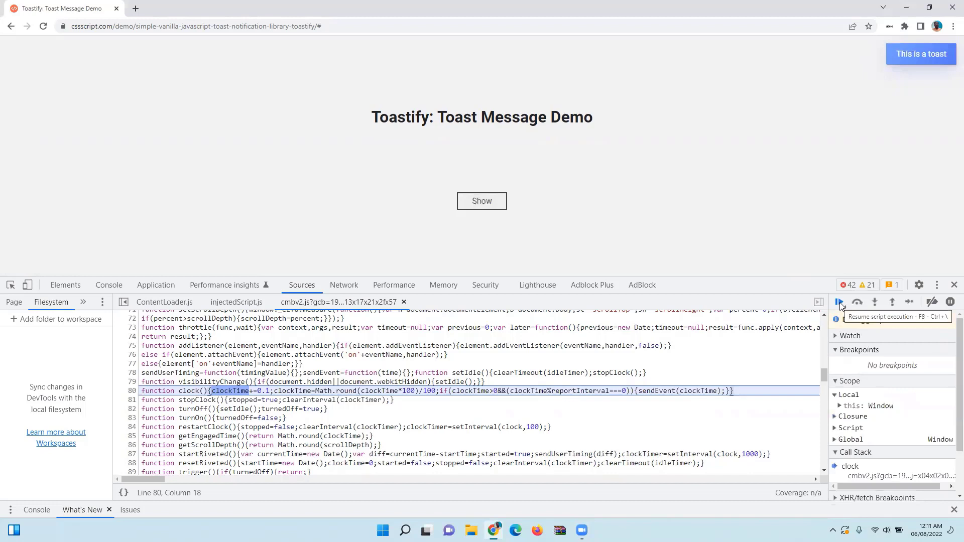
left_click(839, 302)
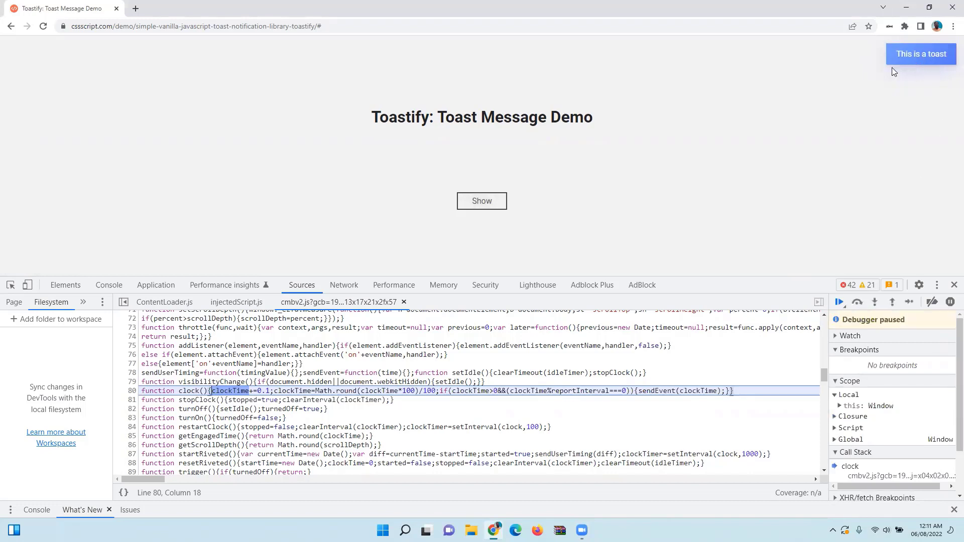
mouse_move(678, 191)
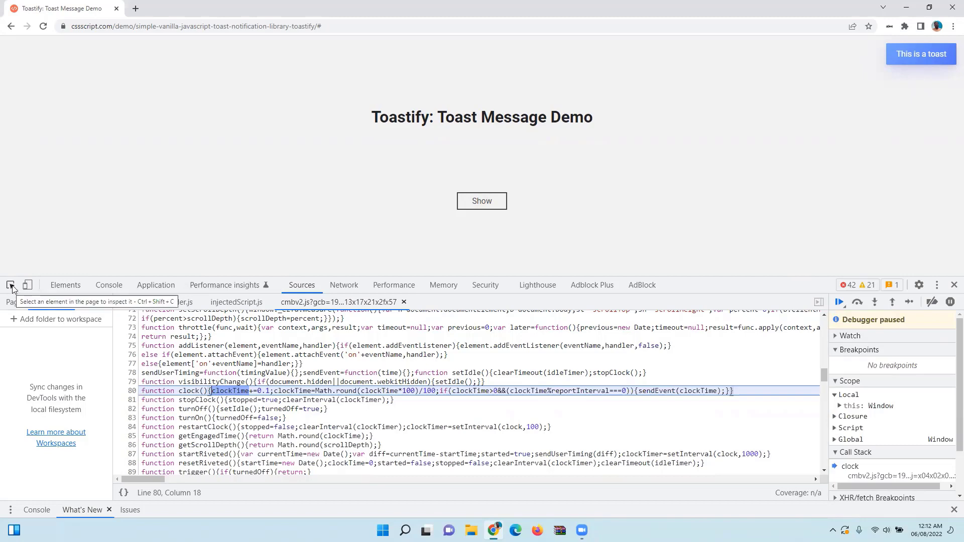
- Pick the paused toast on the page to inspect its 'toastify on' div again
left_click(9, 285)
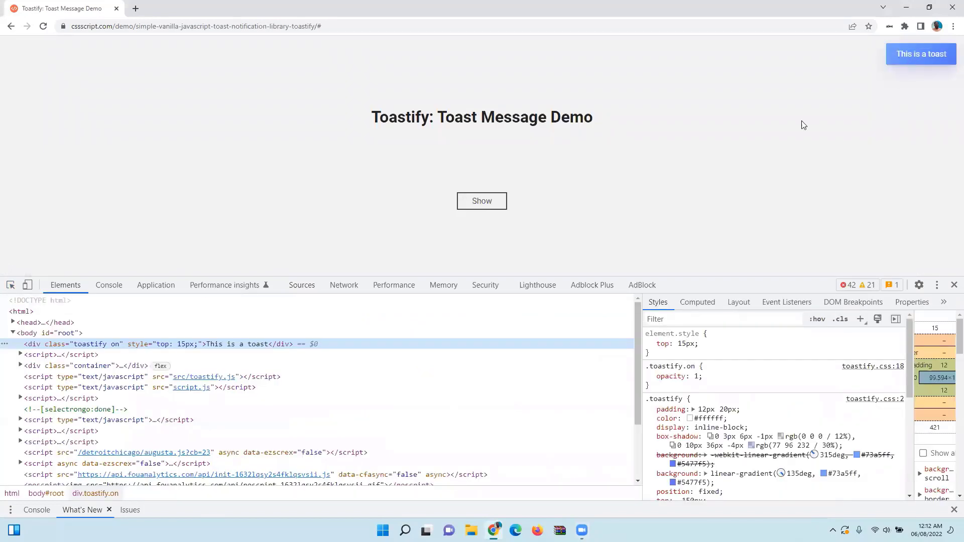
mouse_move(102, 349)
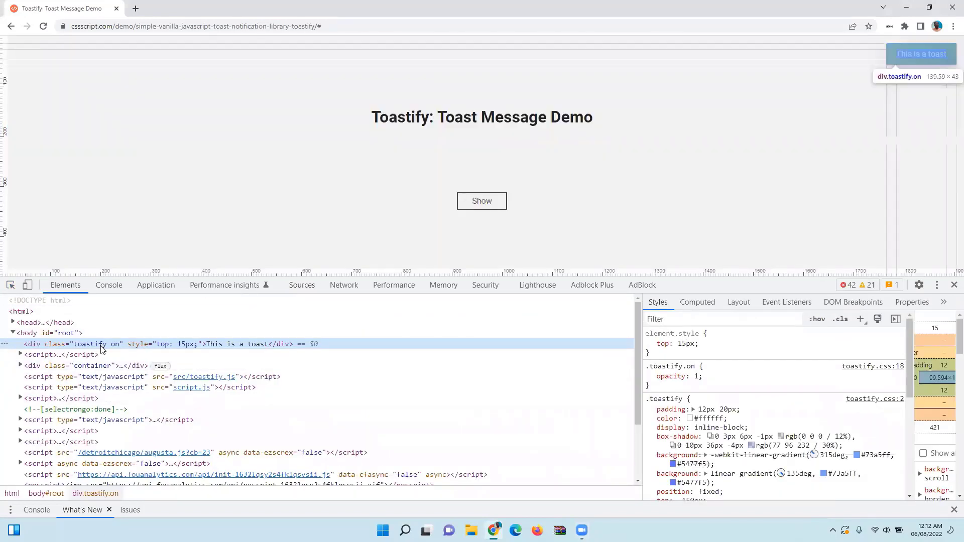